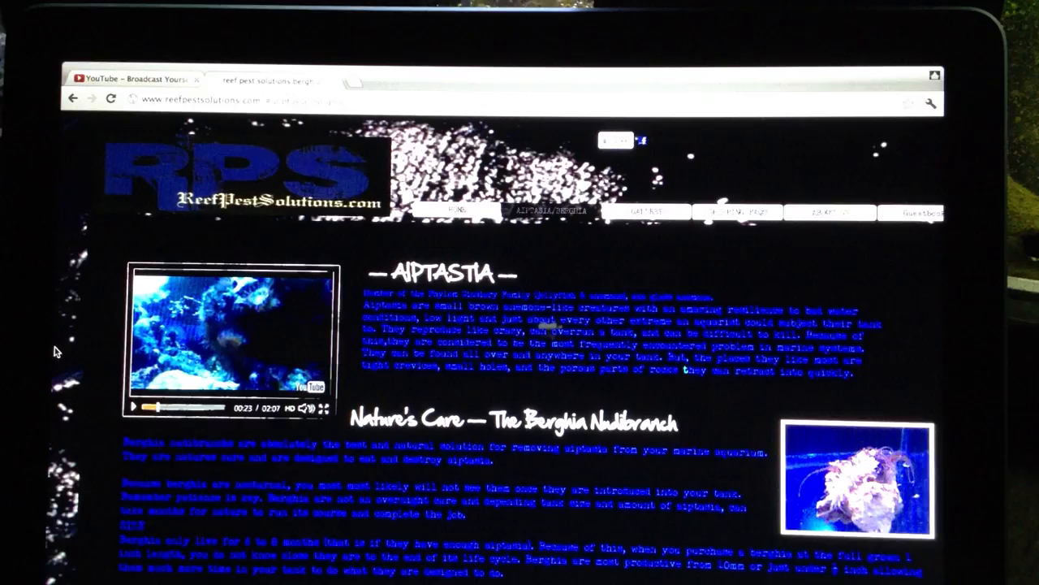
scroll(down, 3)
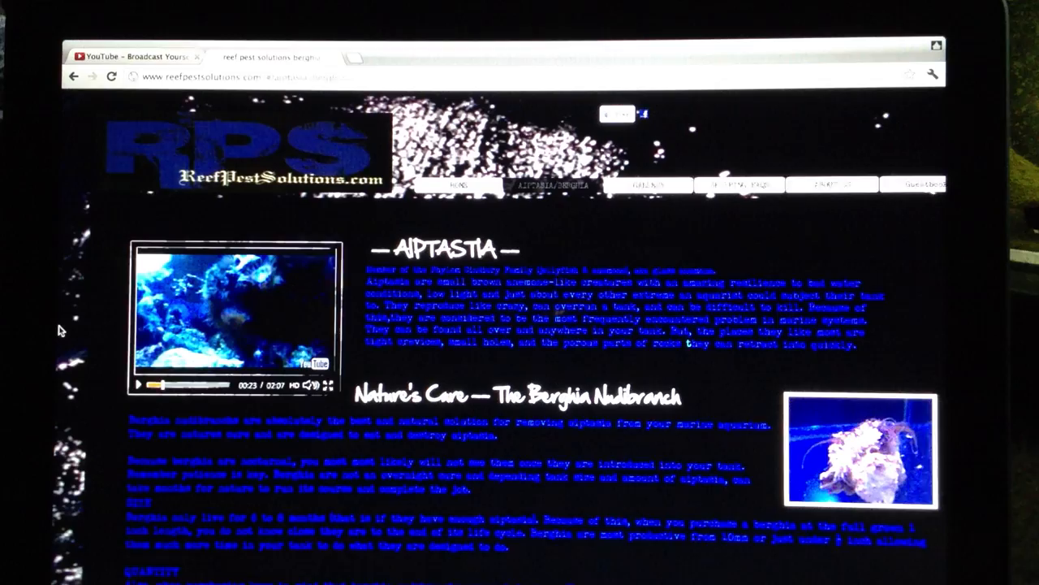